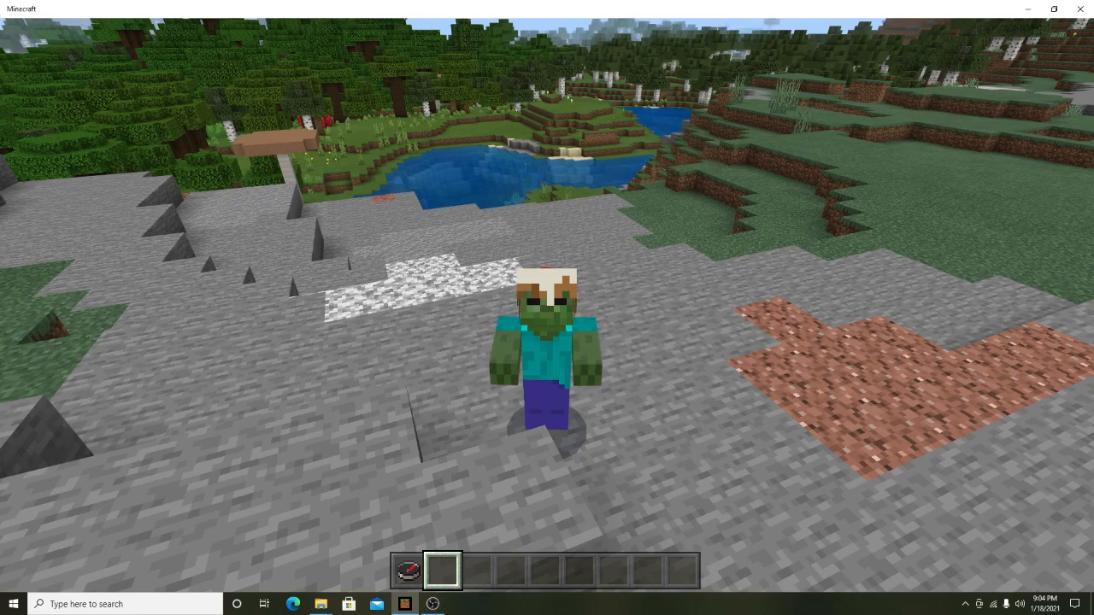
Press 1 over the first-person seven-slot command wheel, then pause the game with Esc.
key("1")
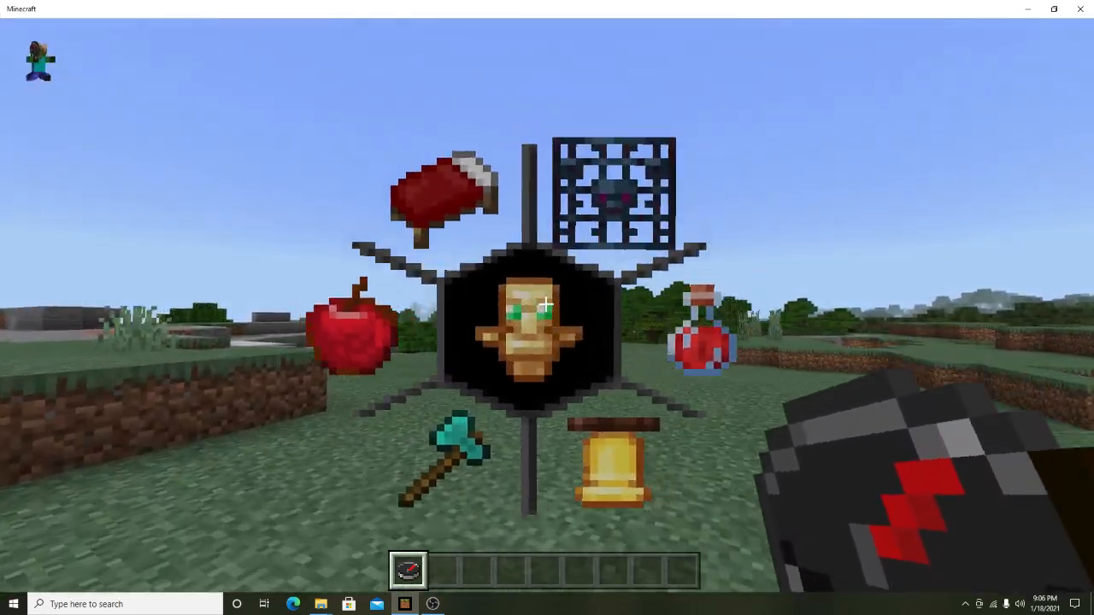
key("Escape")
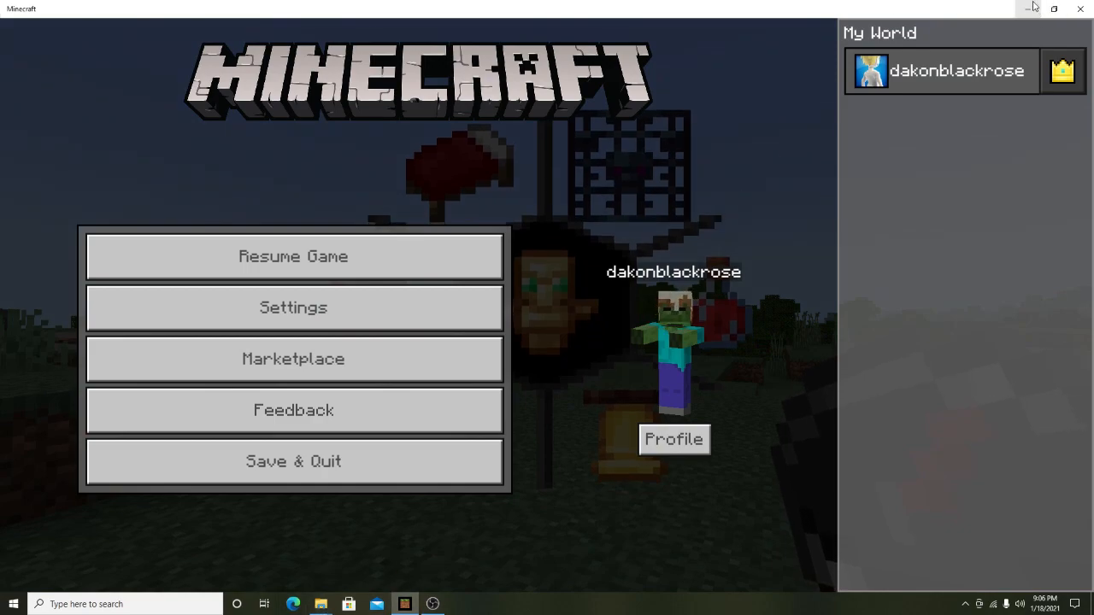
Minimize the game and browse the resource pack's animations folder.
left_click(1026, 9)
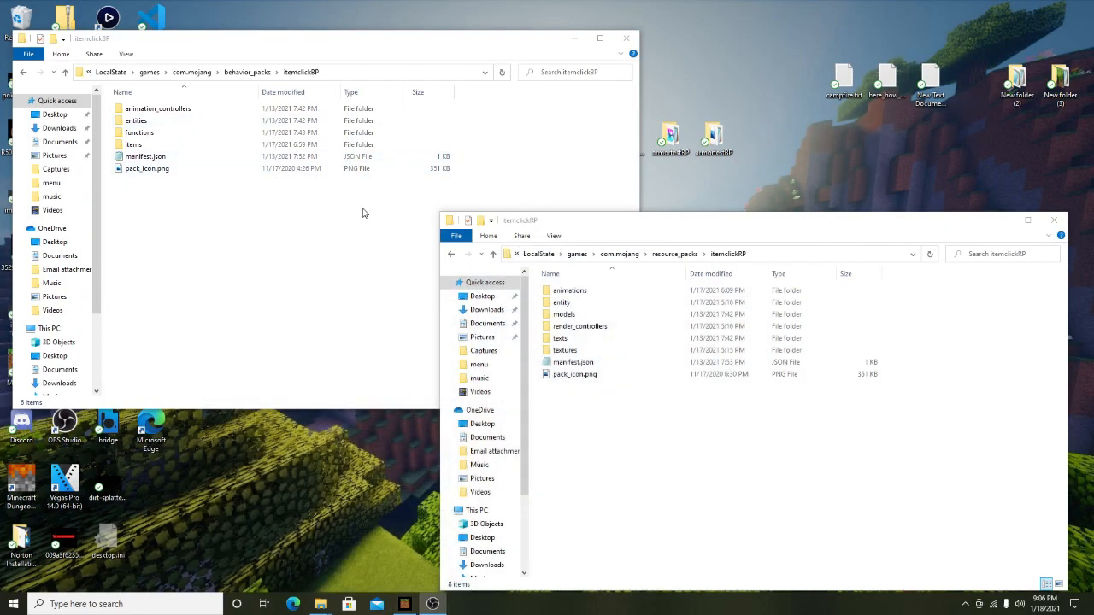
left_click(563, 314)
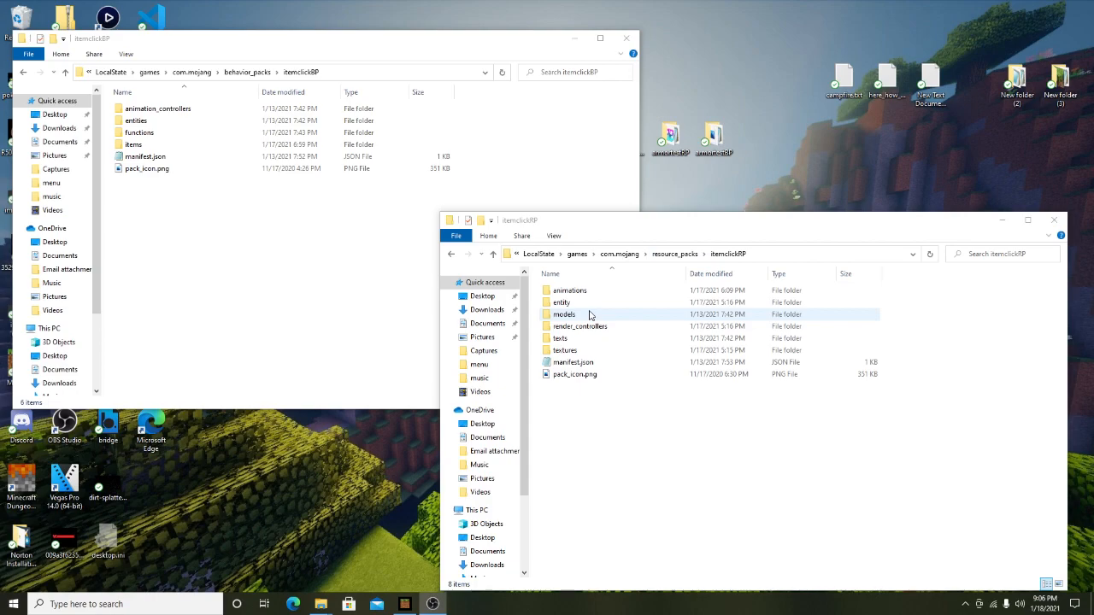
left_click(565, 349)
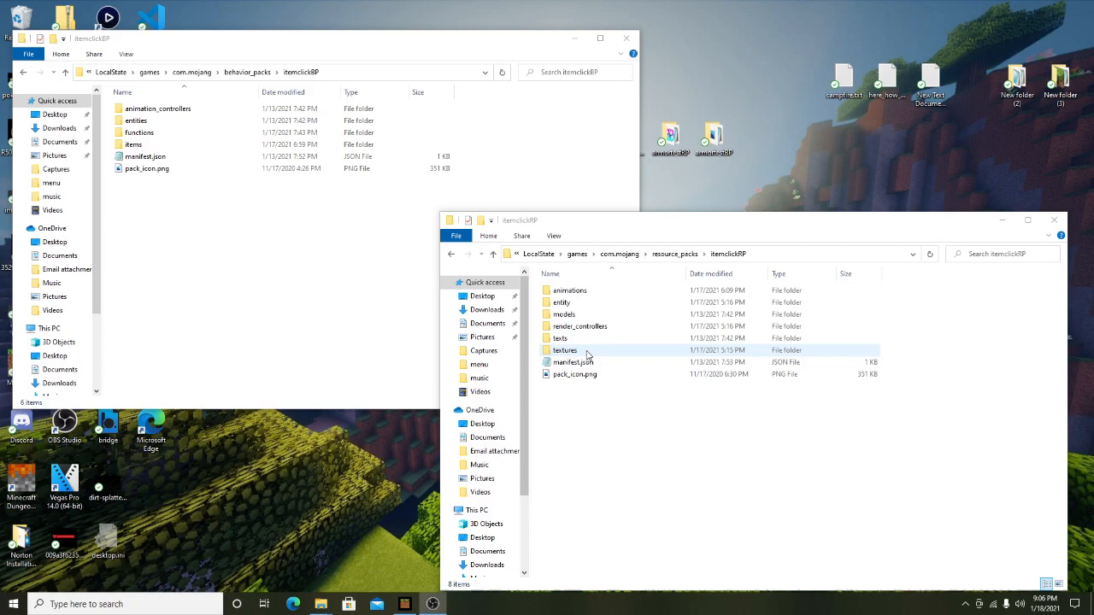
left_click(569, 289)
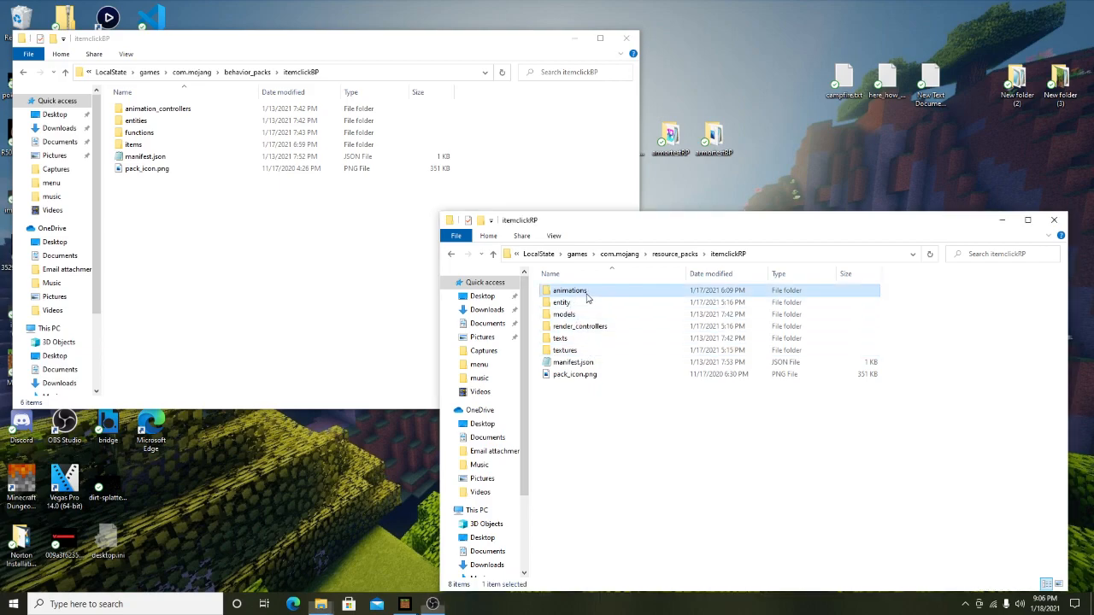
double_click(568, 290)
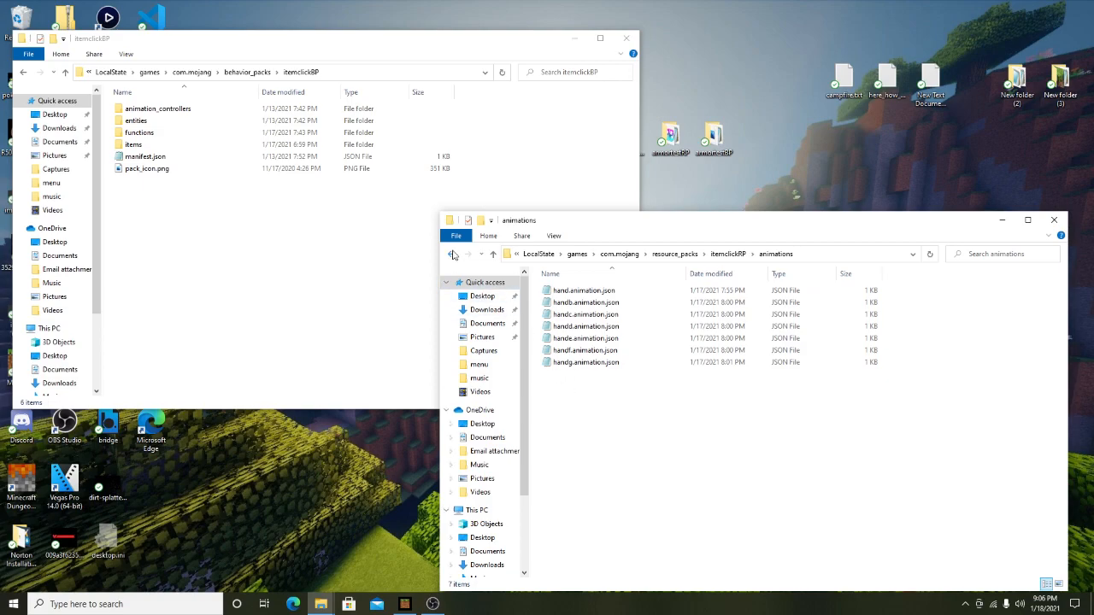
left_click(451, 254)
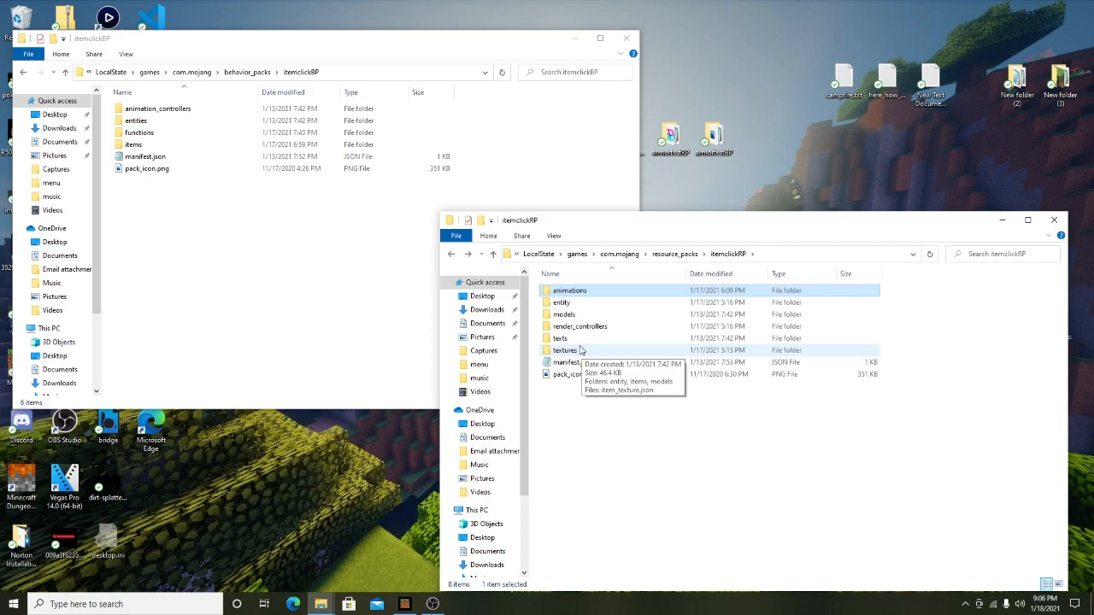
mouse_move(581, 314)
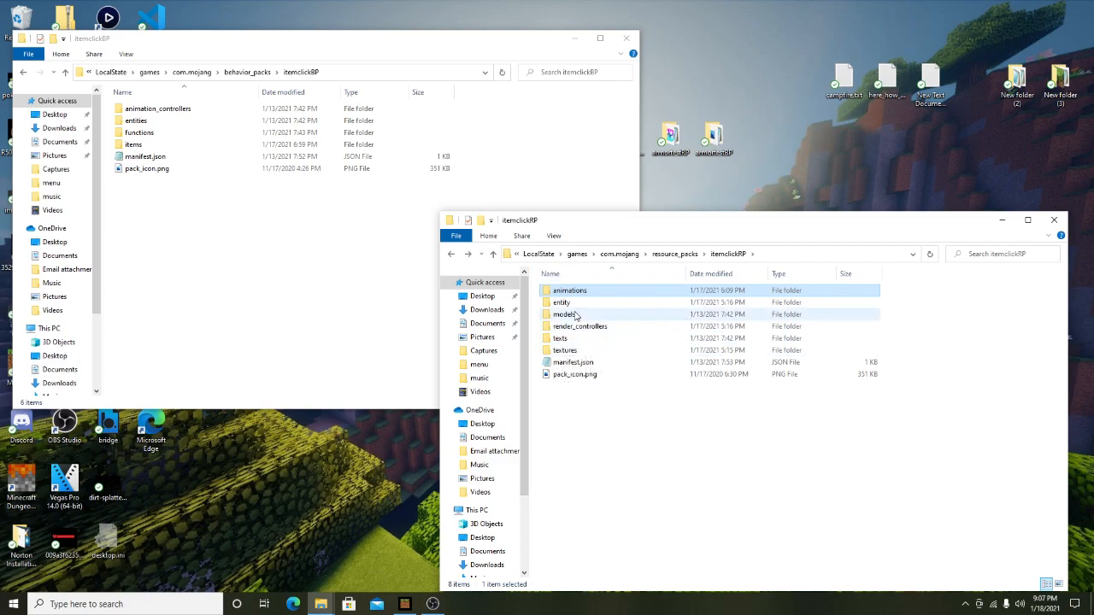
double_click(569, 290)
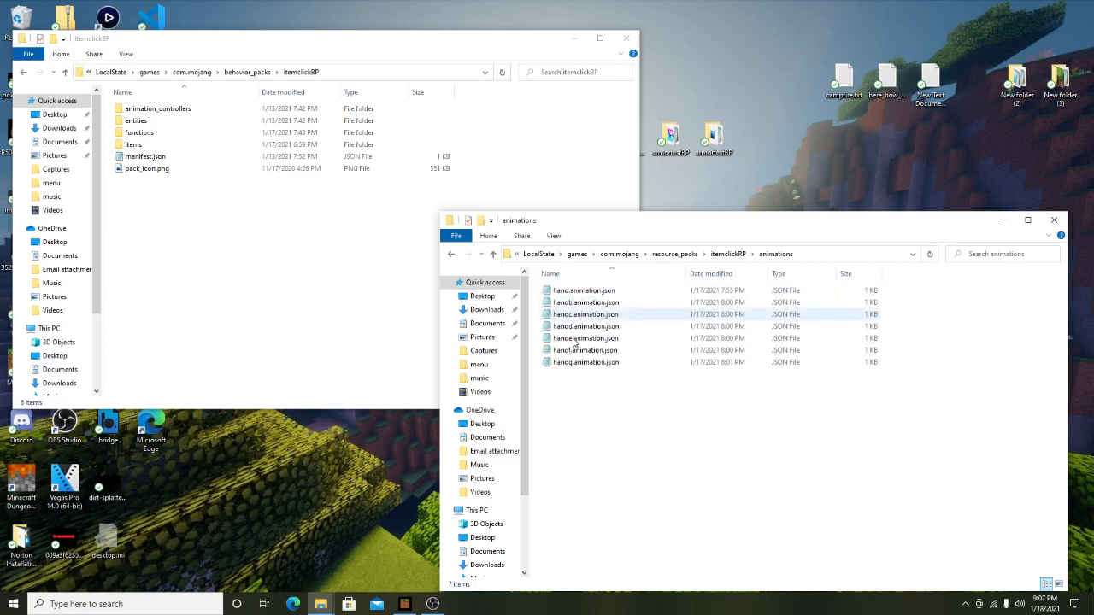
mouse_move(585, 326)
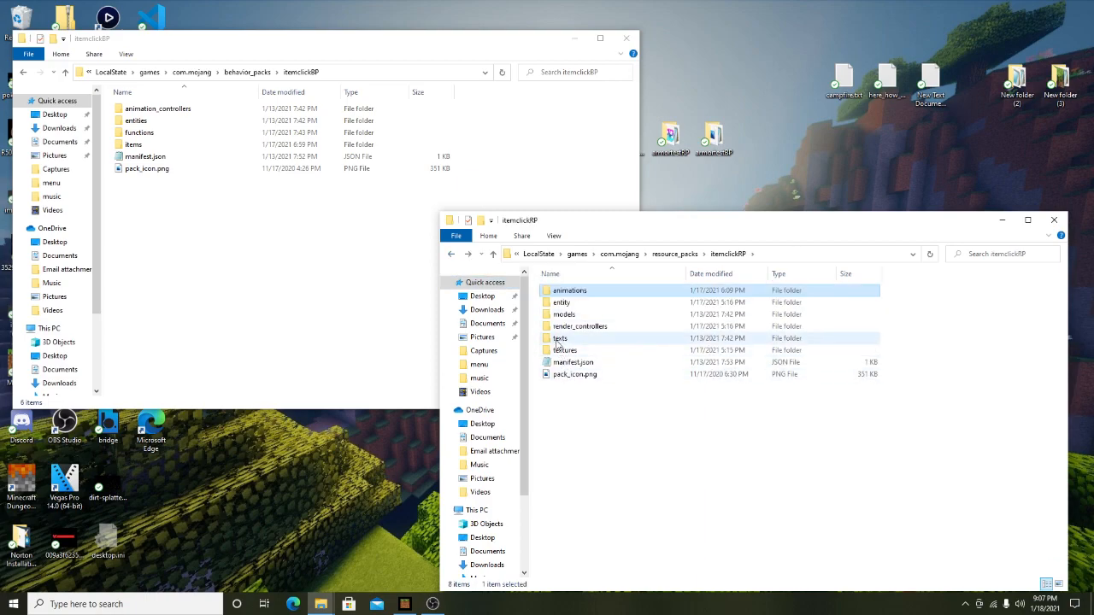
Look through the resource pack's textures, GUI image and entity model folders.
double_click(566, 337)
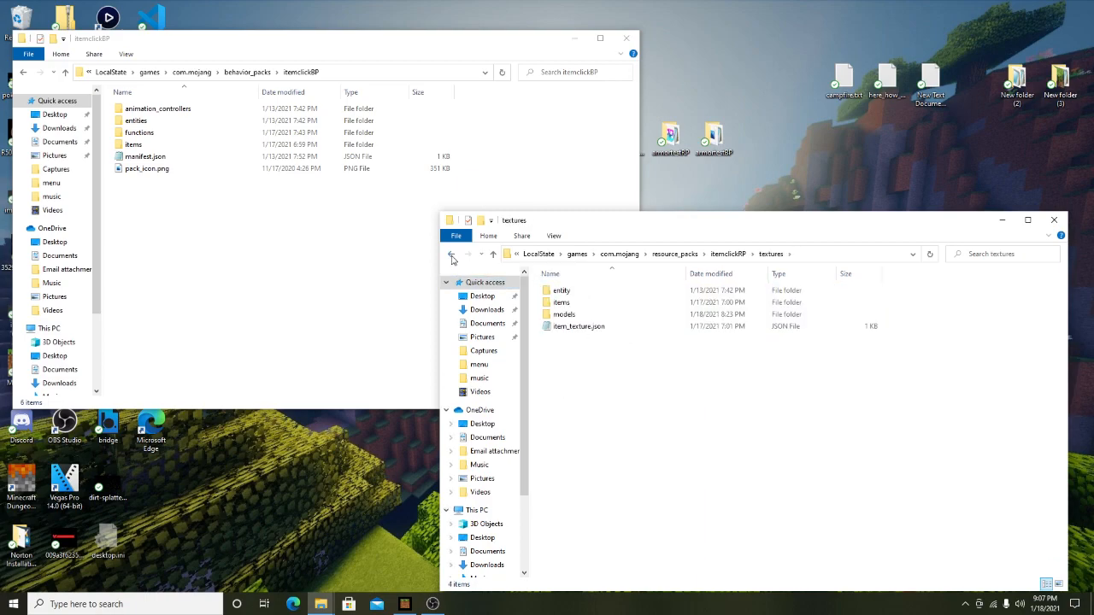
left_click(451, 254)
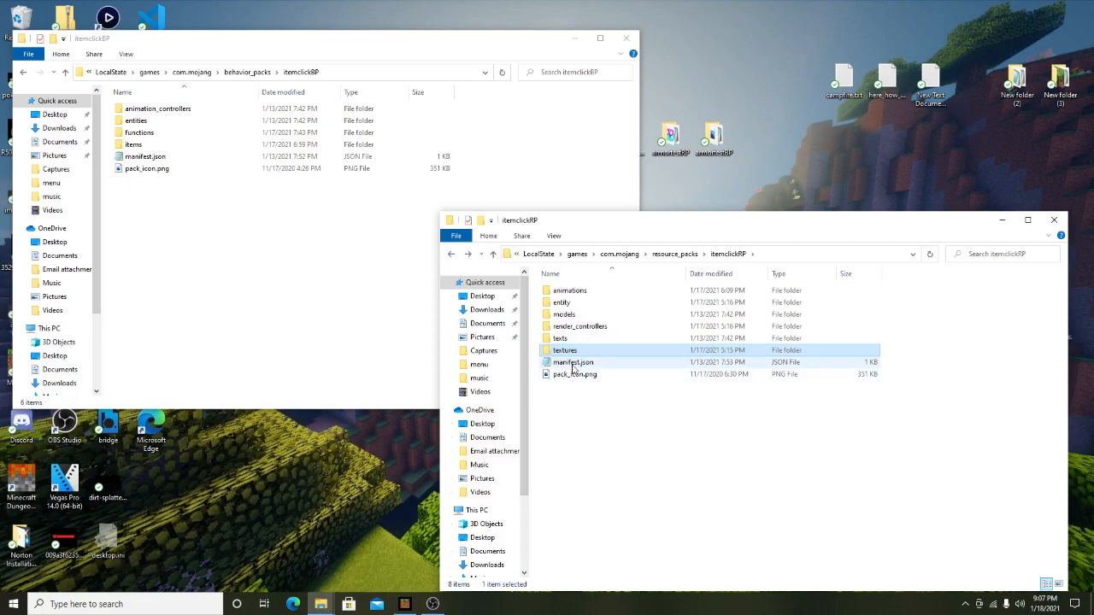
double_click(565, 351)
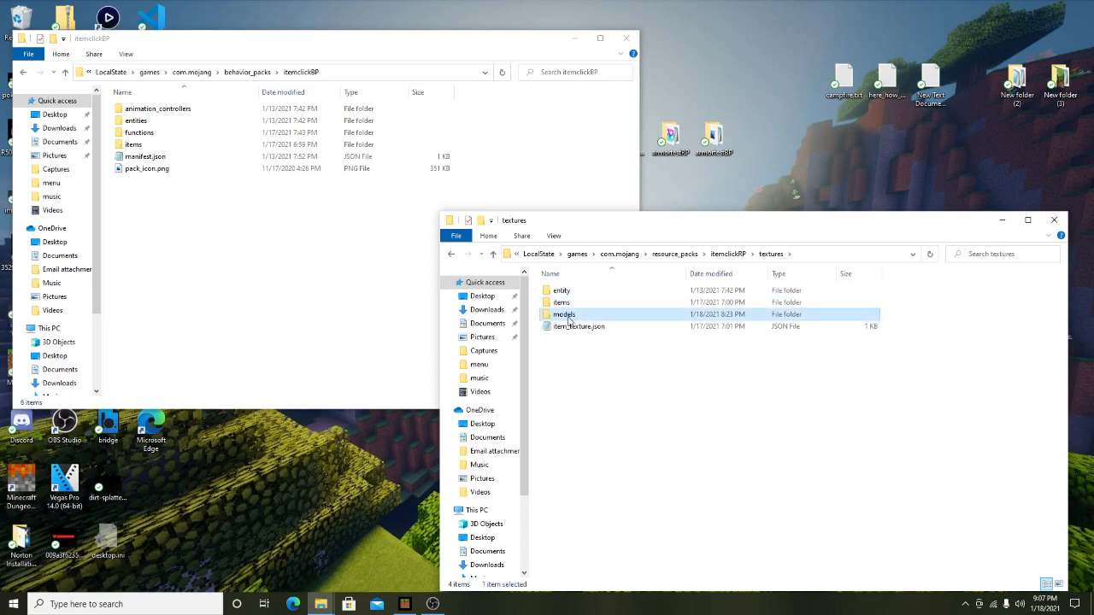
double_click(563, 313)
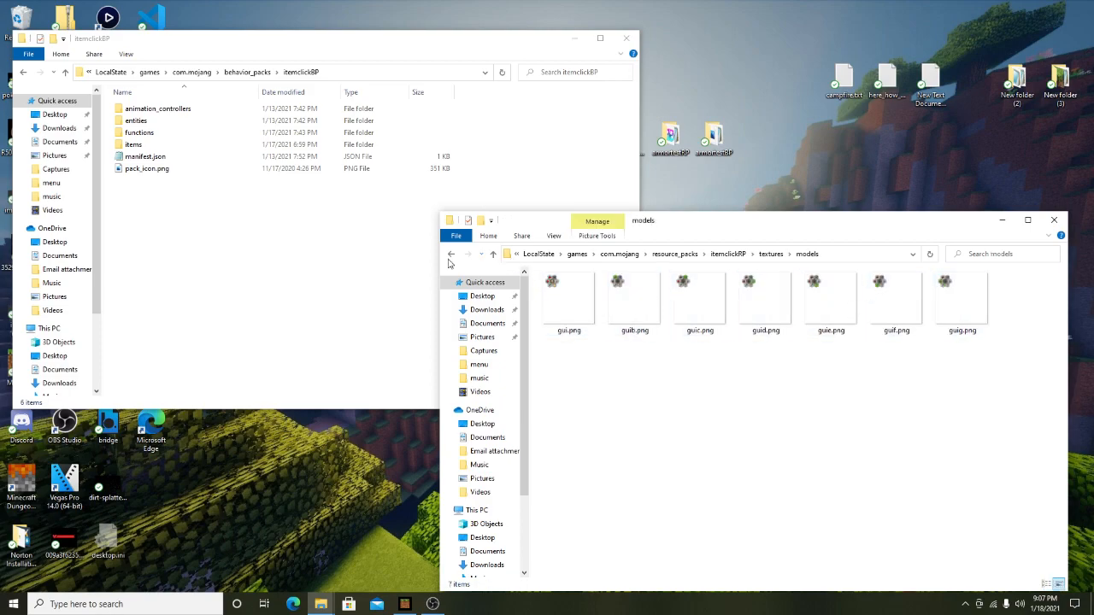
left_click(451, 254)
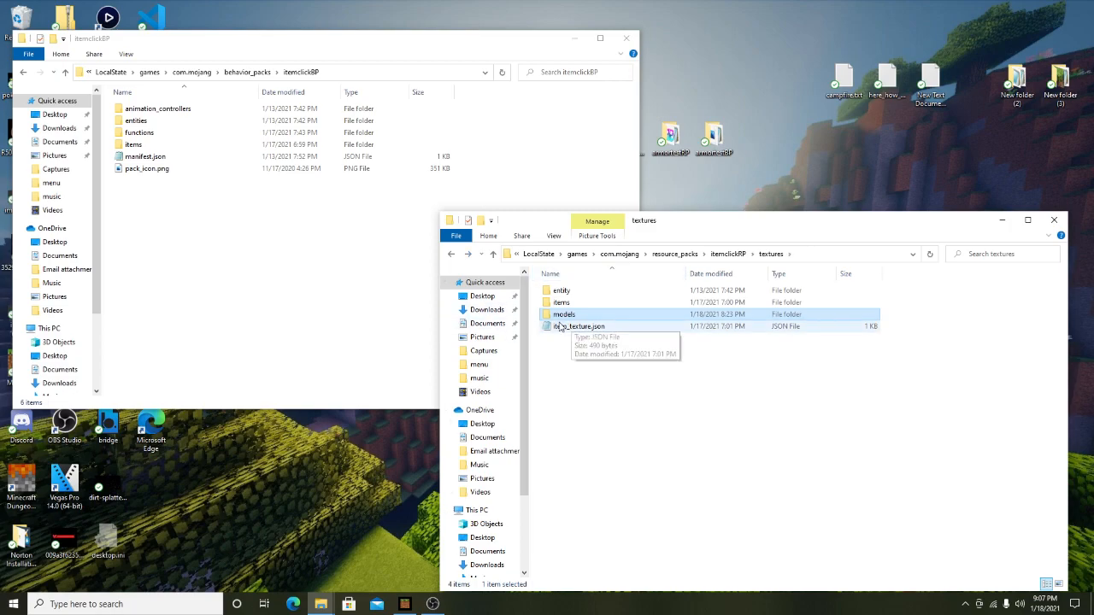
left_click(493, 254)
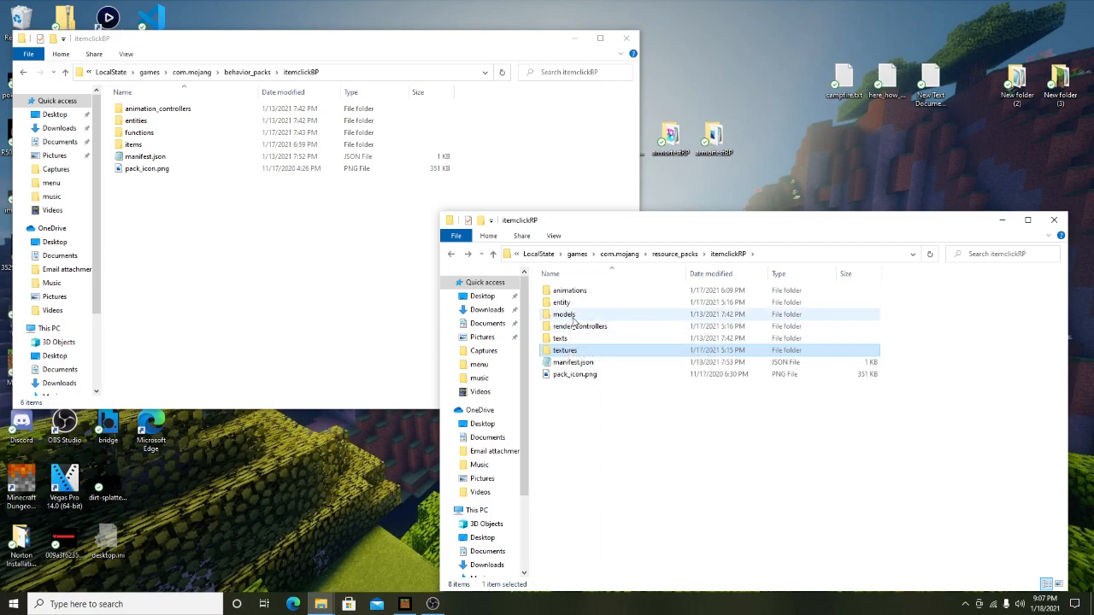
double_click(563, 313)
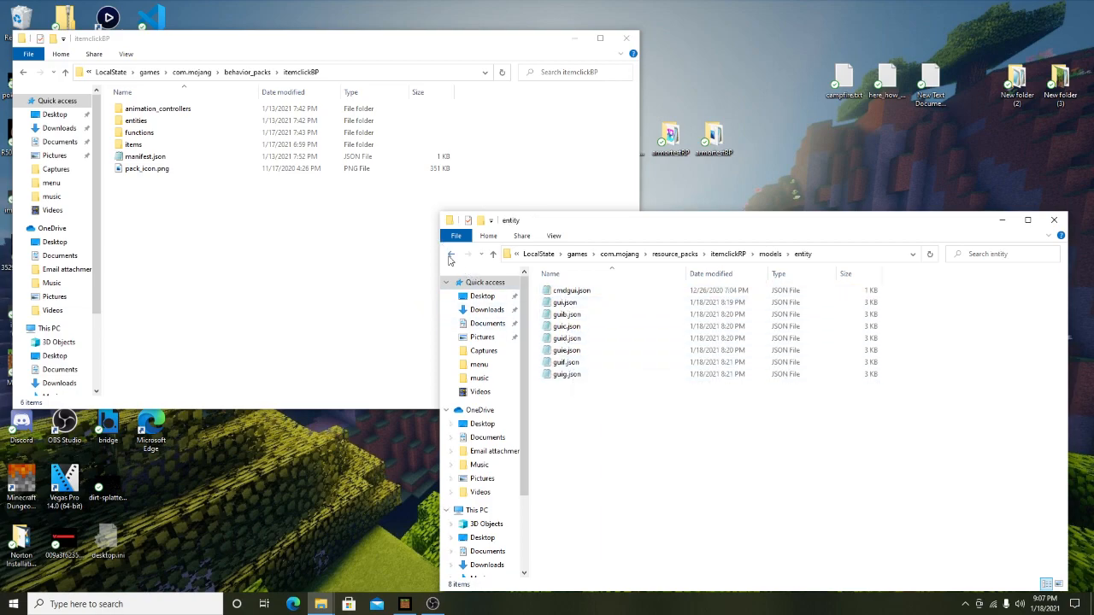
left_click(451, 254)
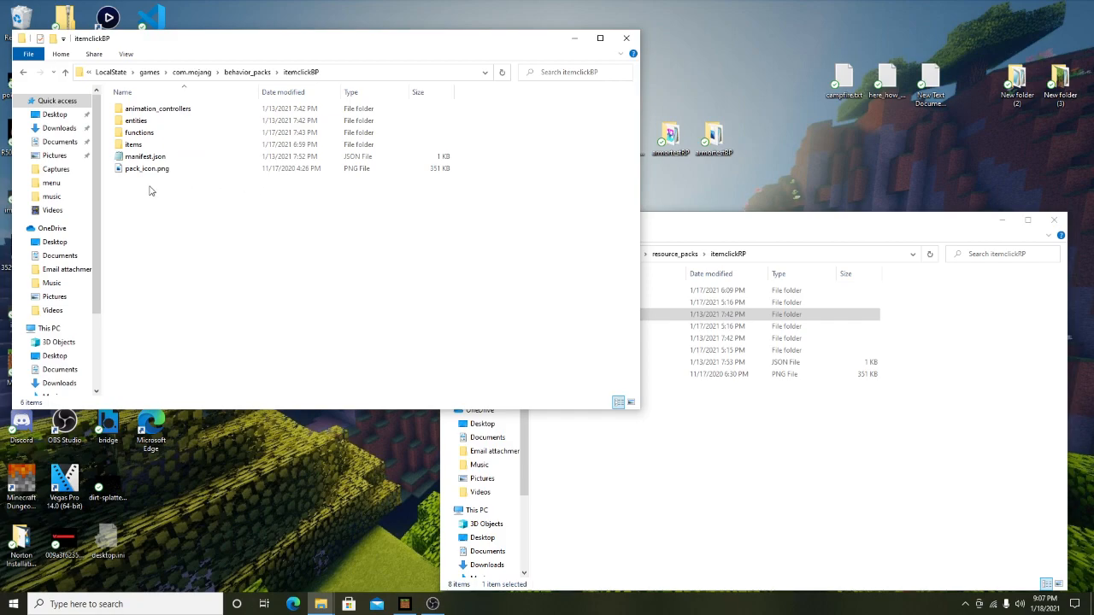
Open itemclickBP's functions folder and select cmd.mcfunction.
left_click(139, 132)
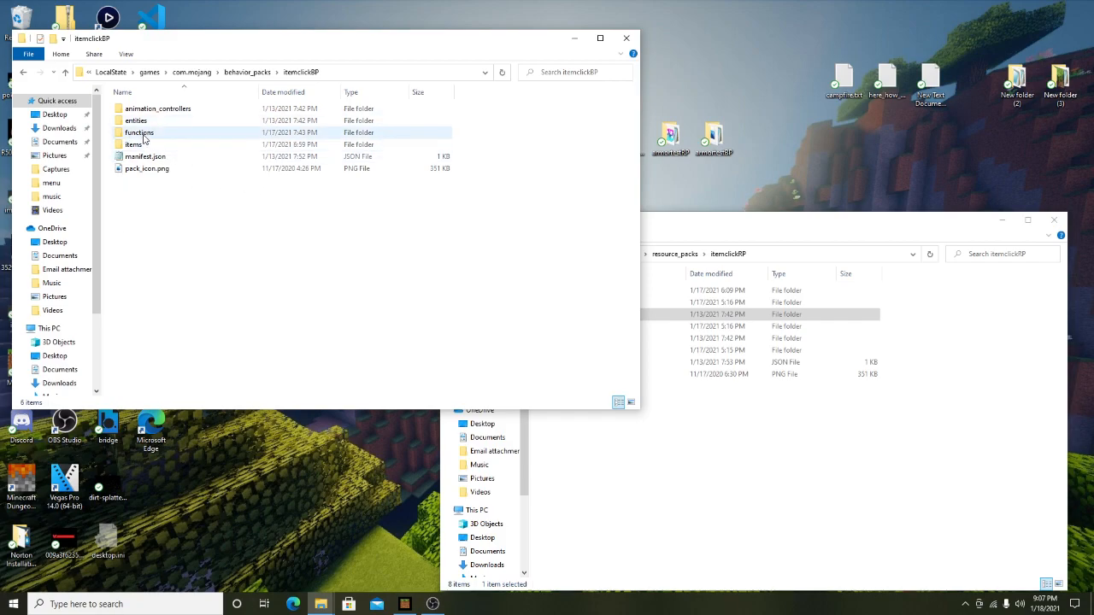
double_click(139, 132)
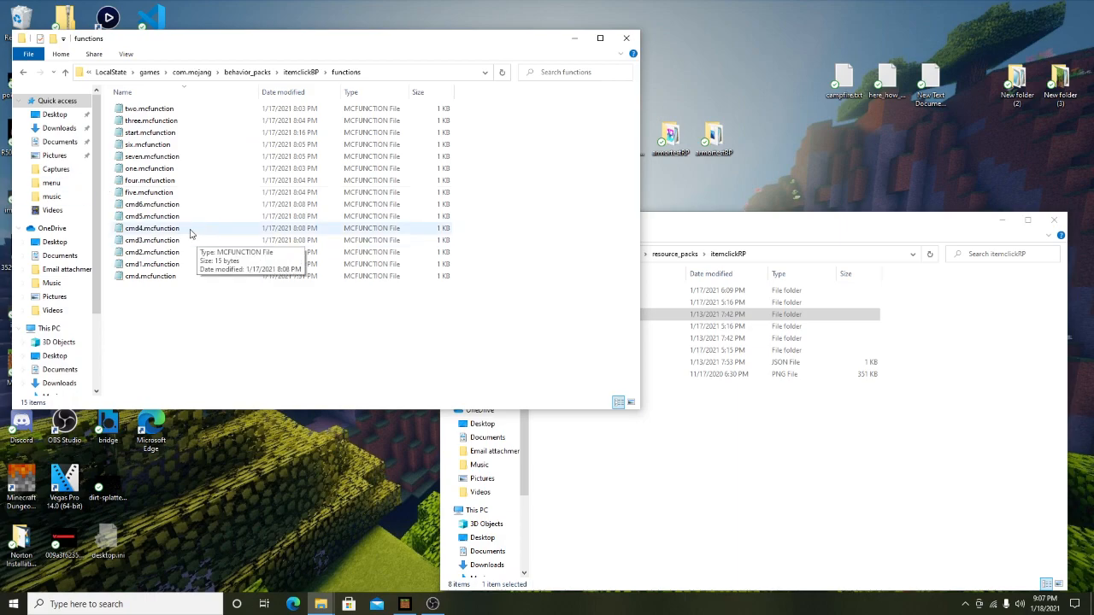
mouse_move(151, 290)
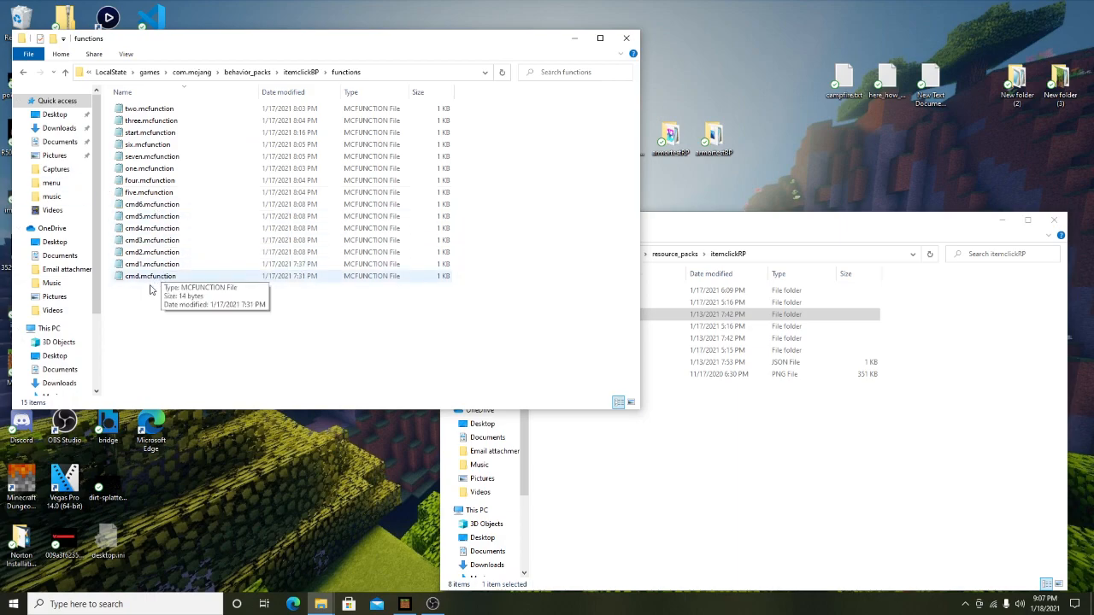
left_click(151, 275)
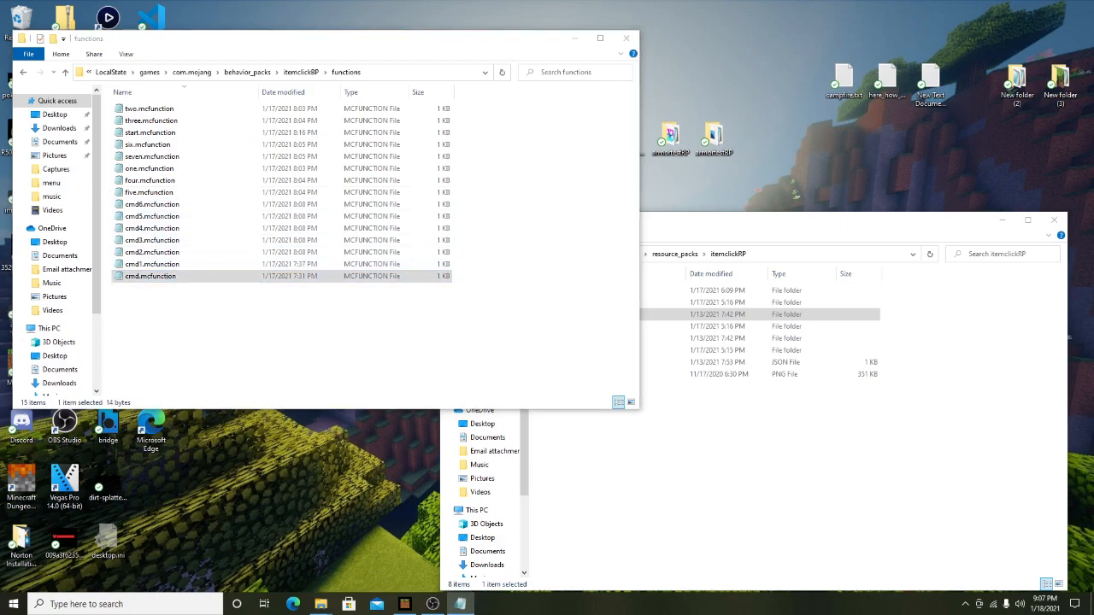
double_click(150, 275)
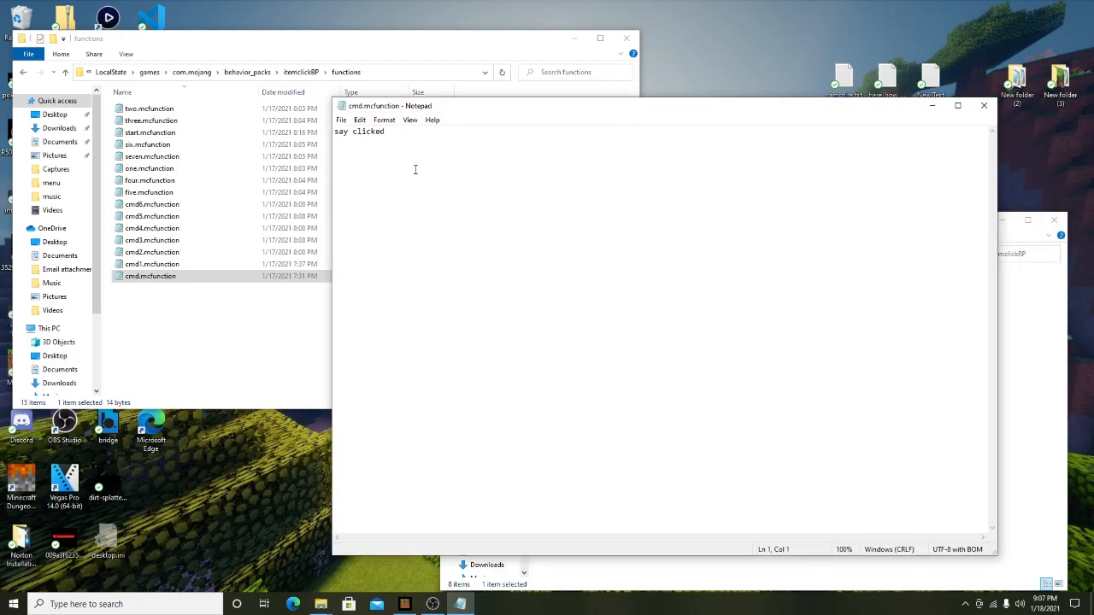
mouse_move(789, 214)
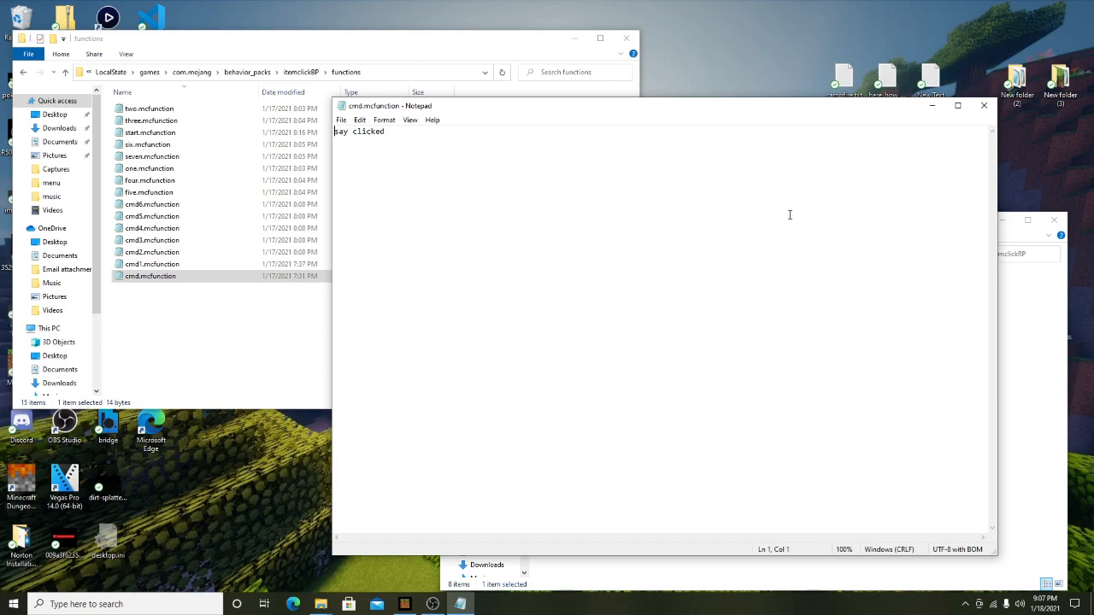
mouse_move(713, 141)
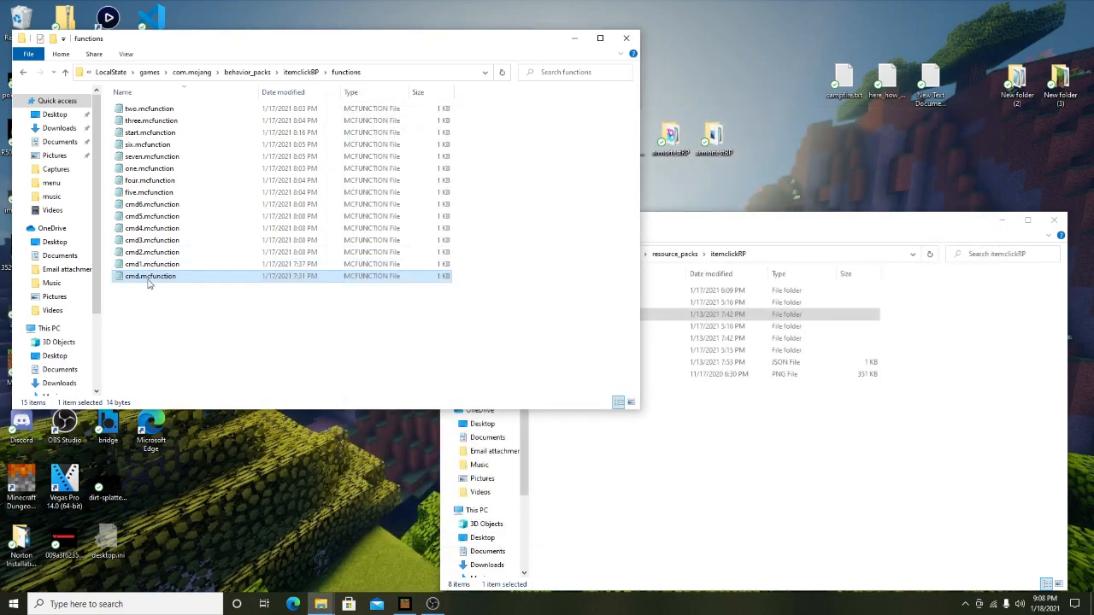
mouse_move(150, 276)
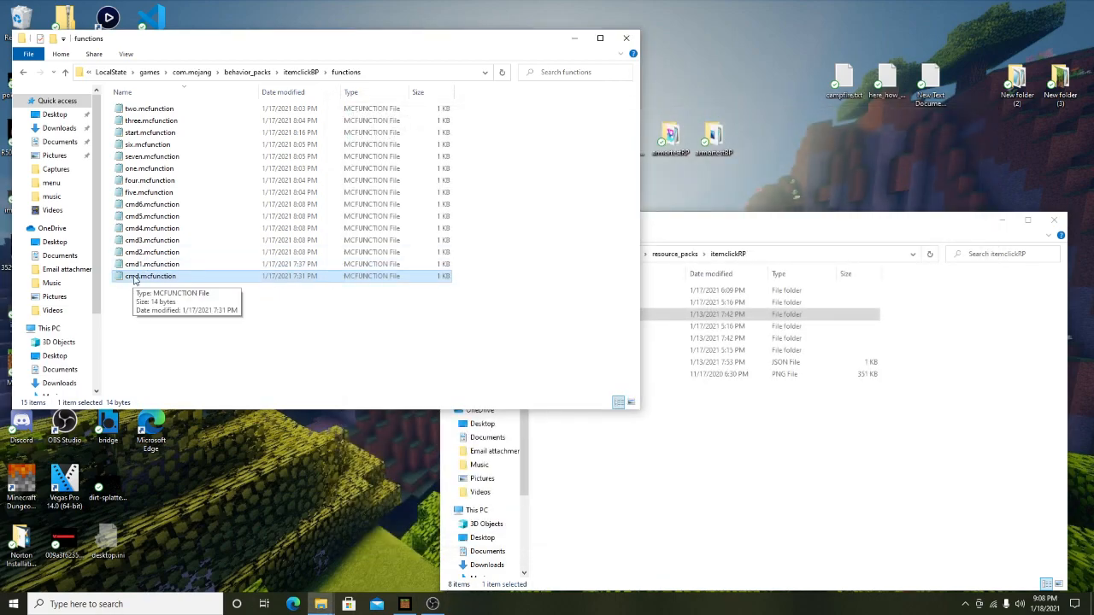
left_click(151, 228)
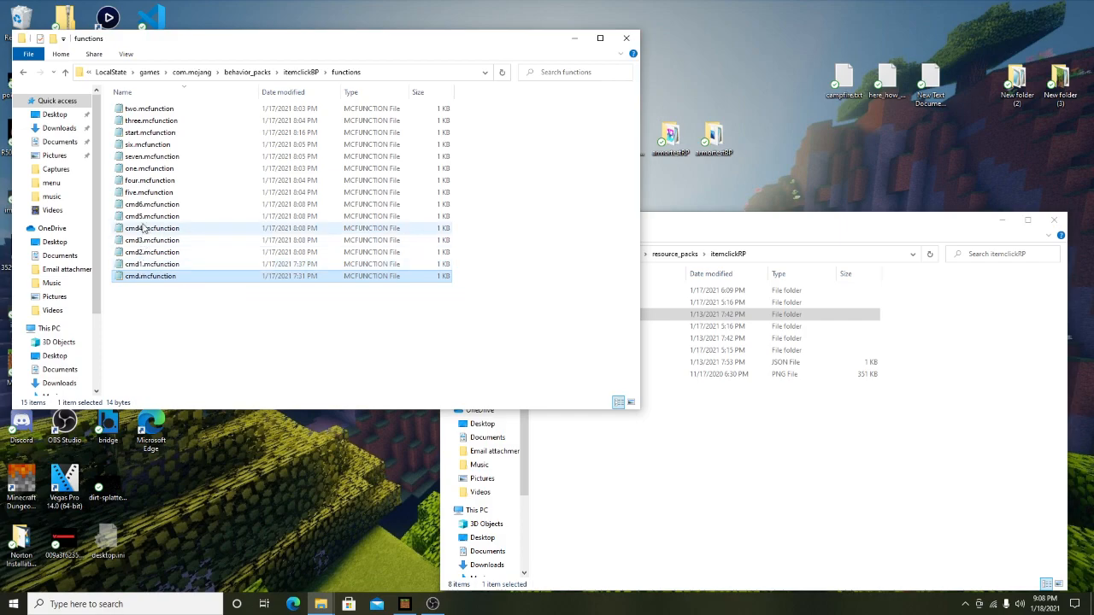
mouse_move(152, 204)
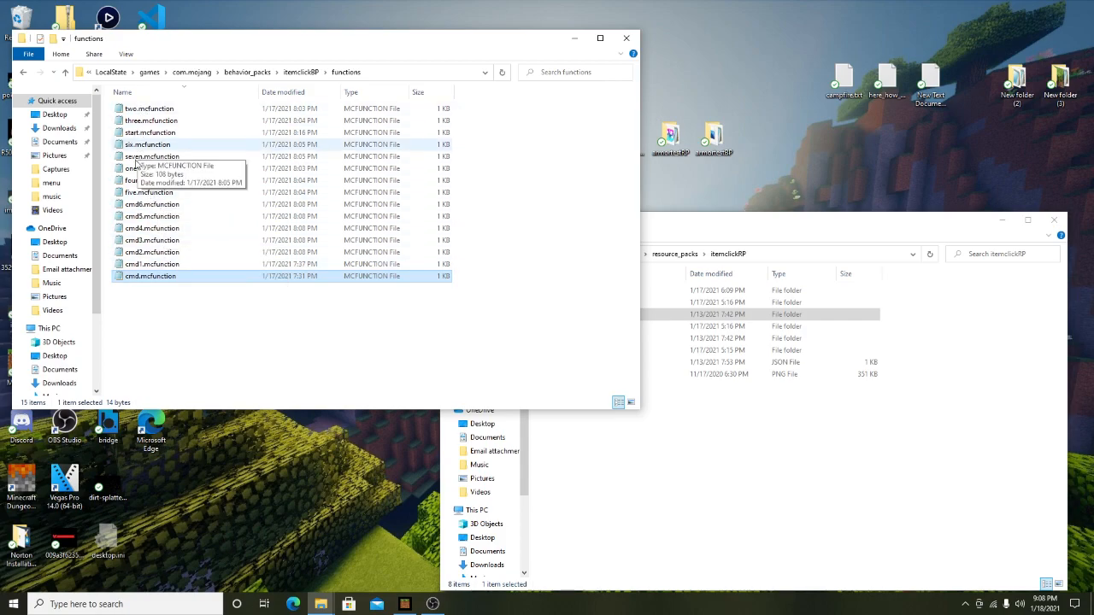
Read and close two.mcfunction, then open start.mcfunction and highlight its two execute lines.
double_click(149, 108)
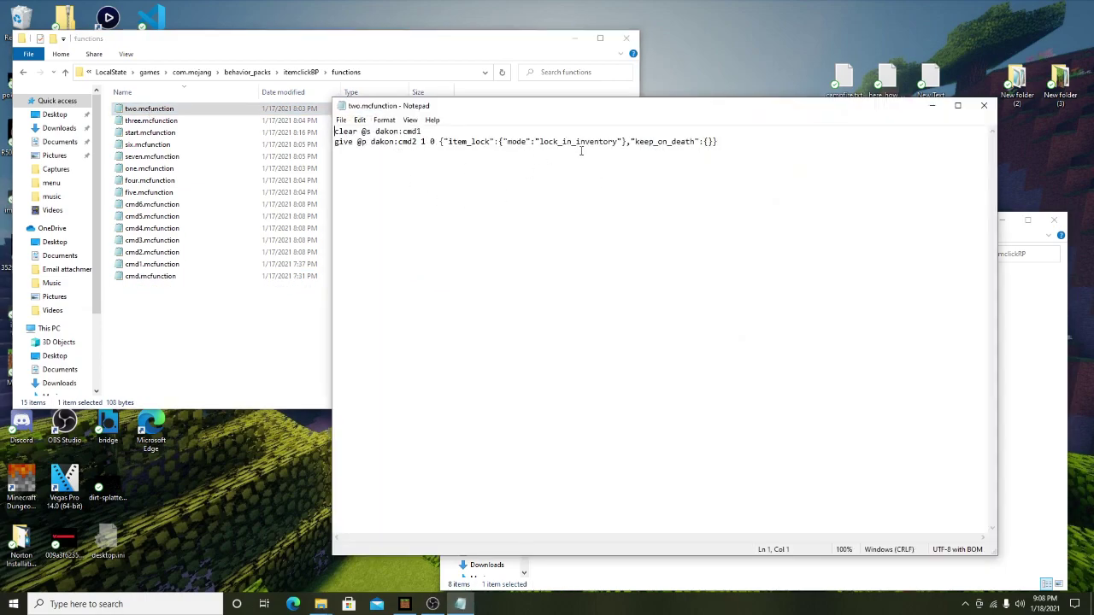
mouse_move(703, 210)
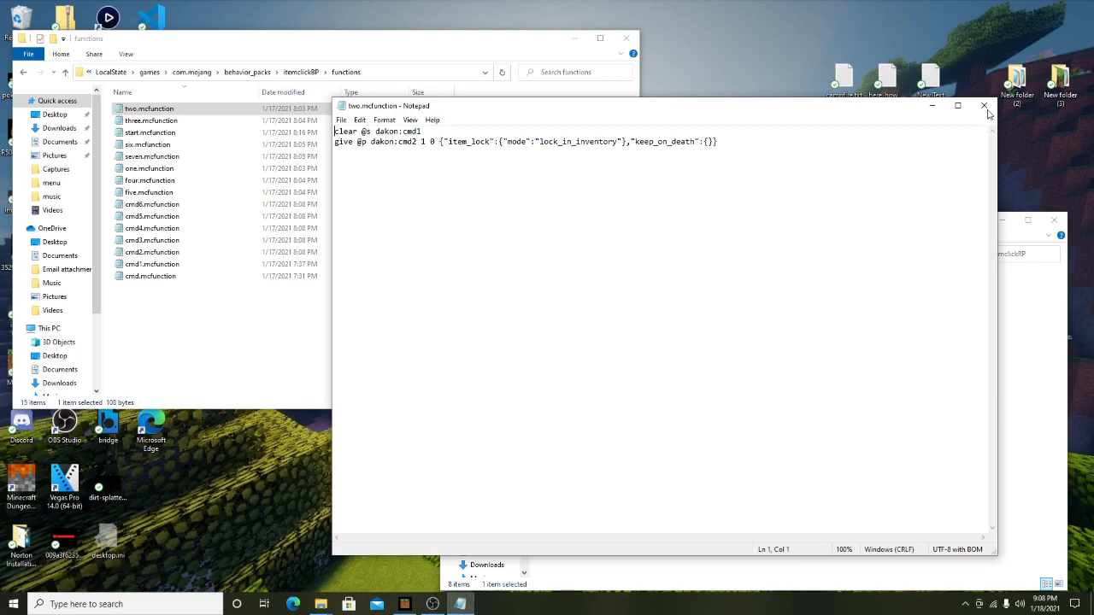
left_click(983, 105)
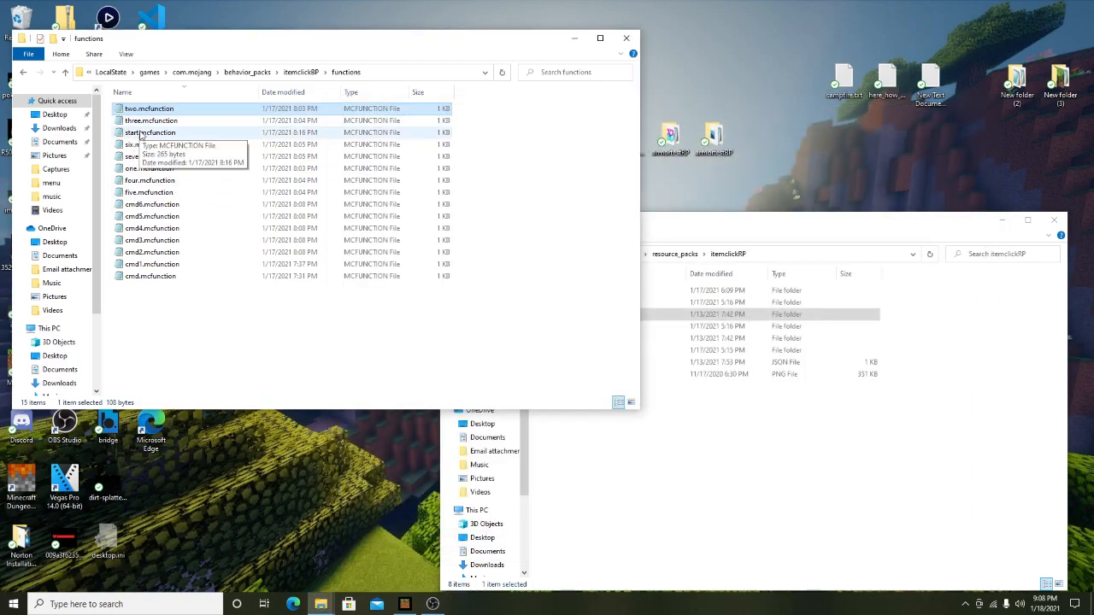
double_click(149, 133)
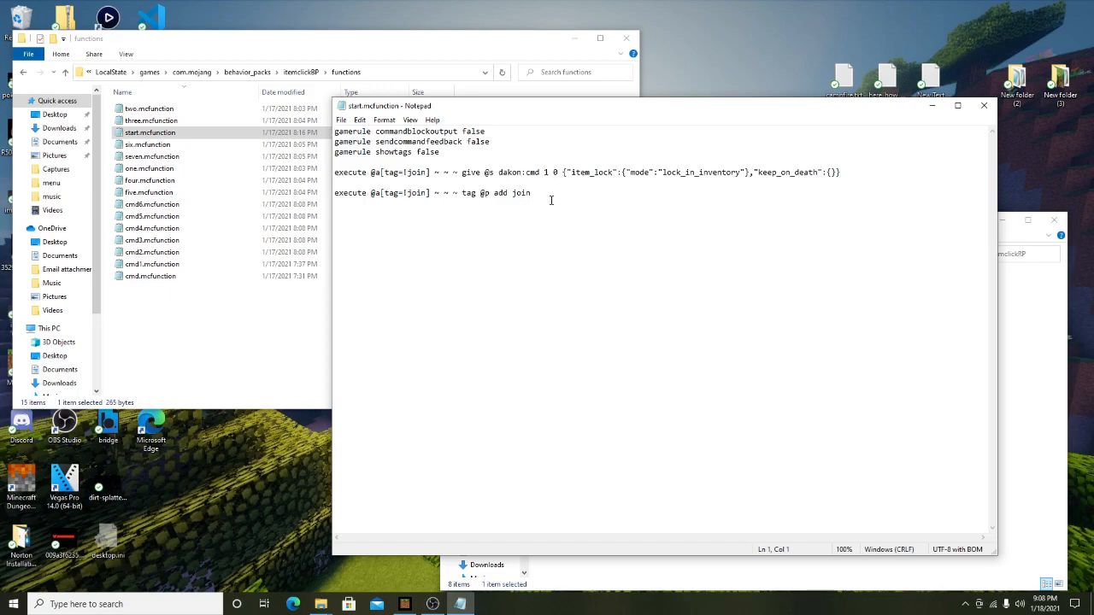
left_click_drag(334, 172, 530, 193)
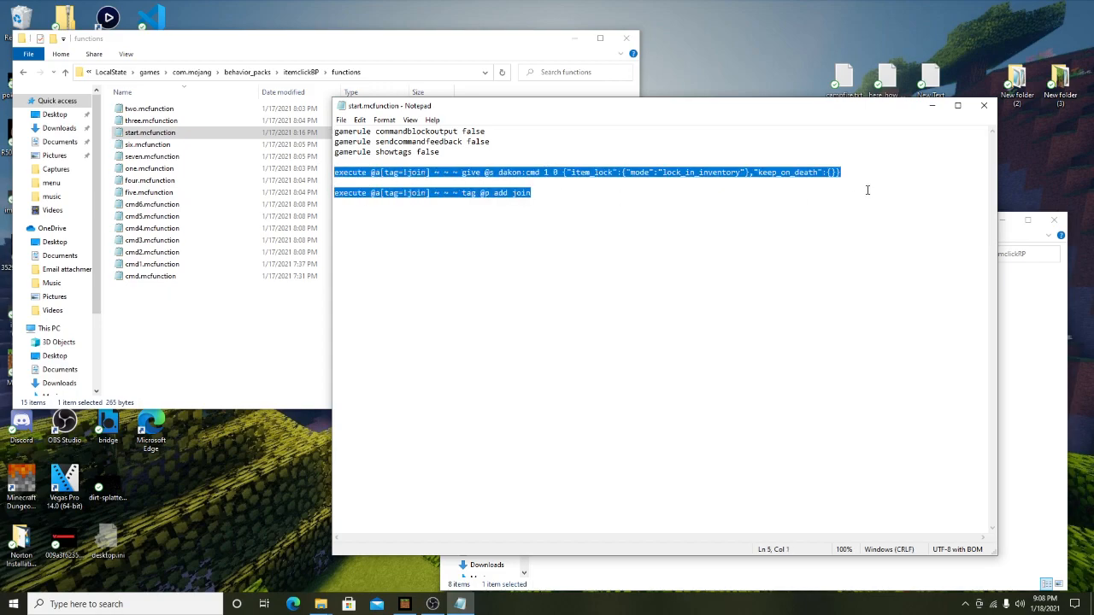
mouse_move(925, 136)
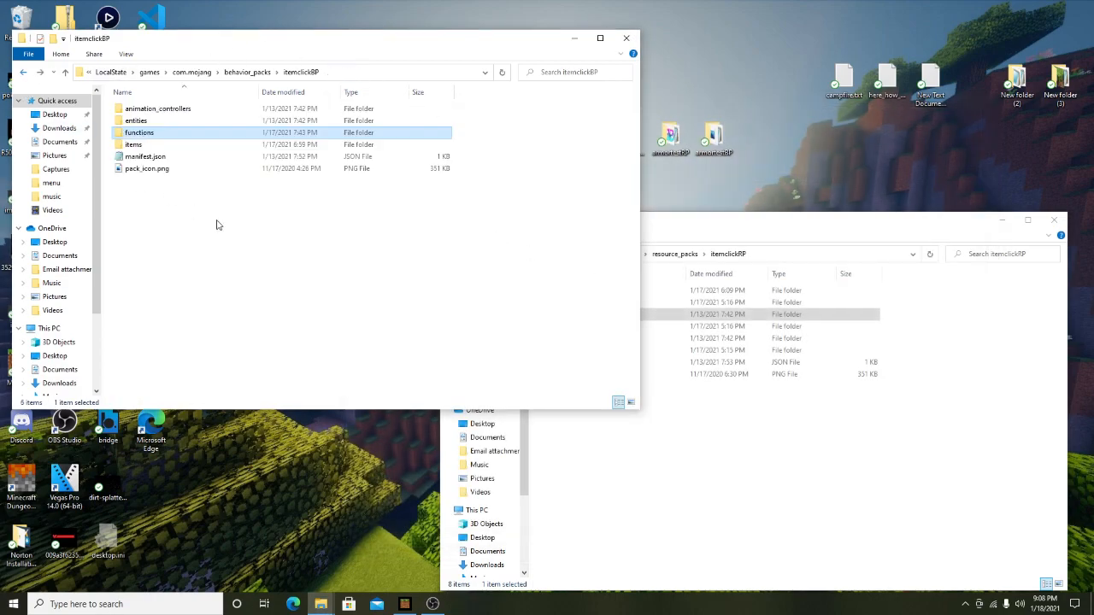
mouse_move(252, 267)
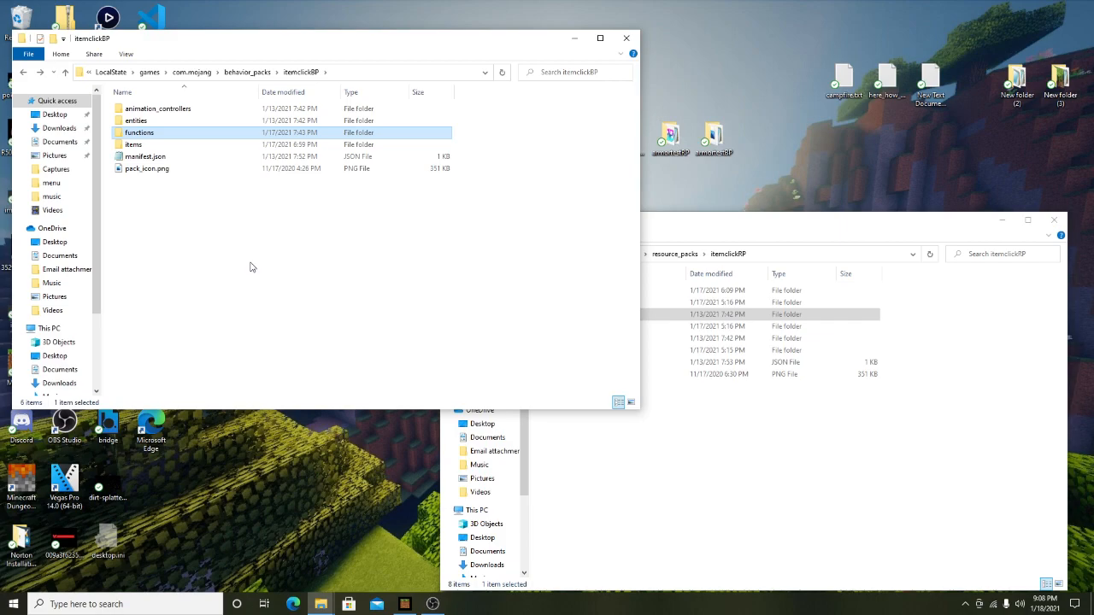